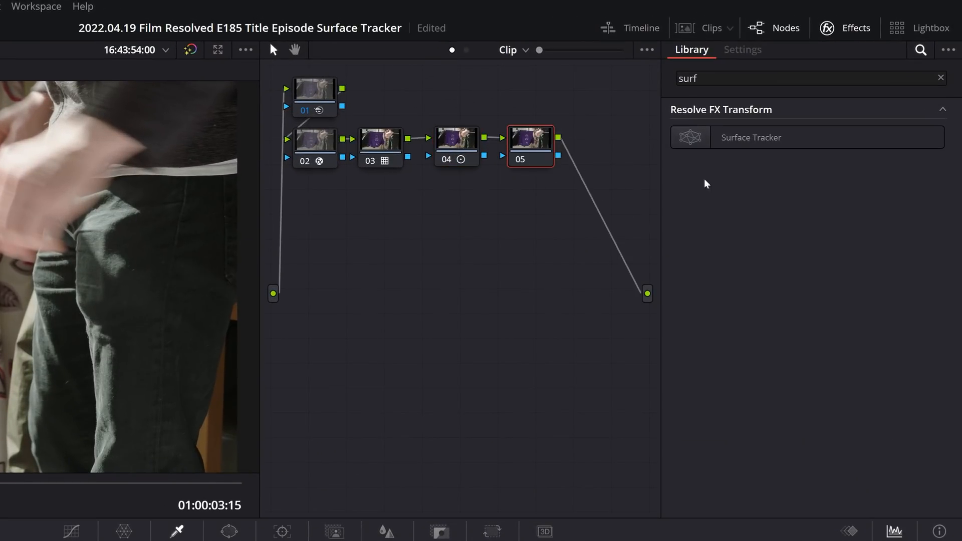
# Apply the Surface Tracker effect to node 05 and move it below the main chain.
pyautogui.click(741, 49)
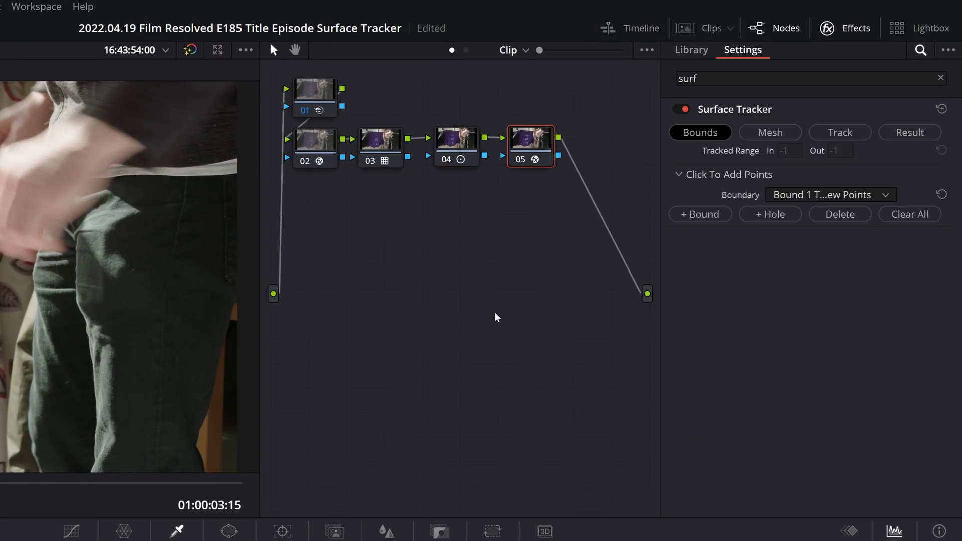
pyautogui.click(519, 146)
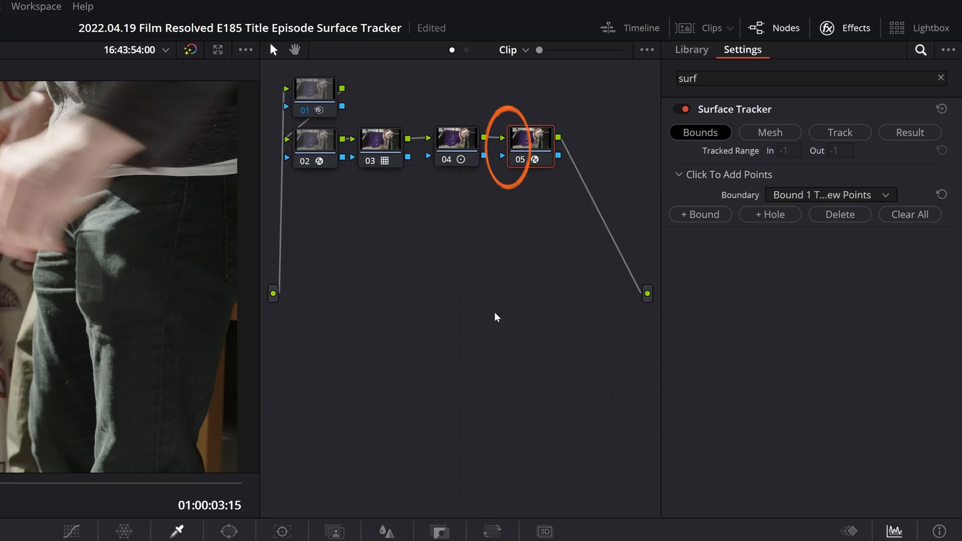
pyautogui.moveTo(463, 294)
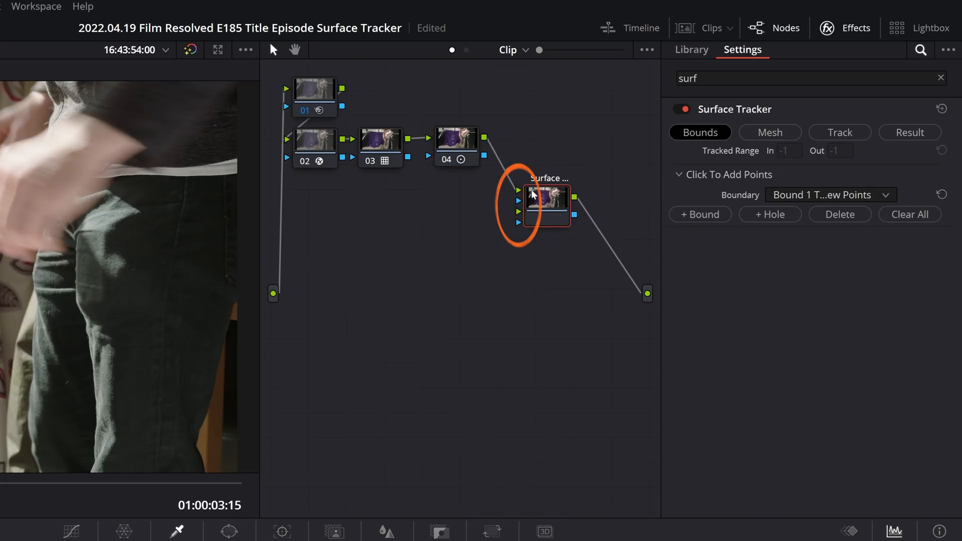
pyautogui.moveTo(529, 142)
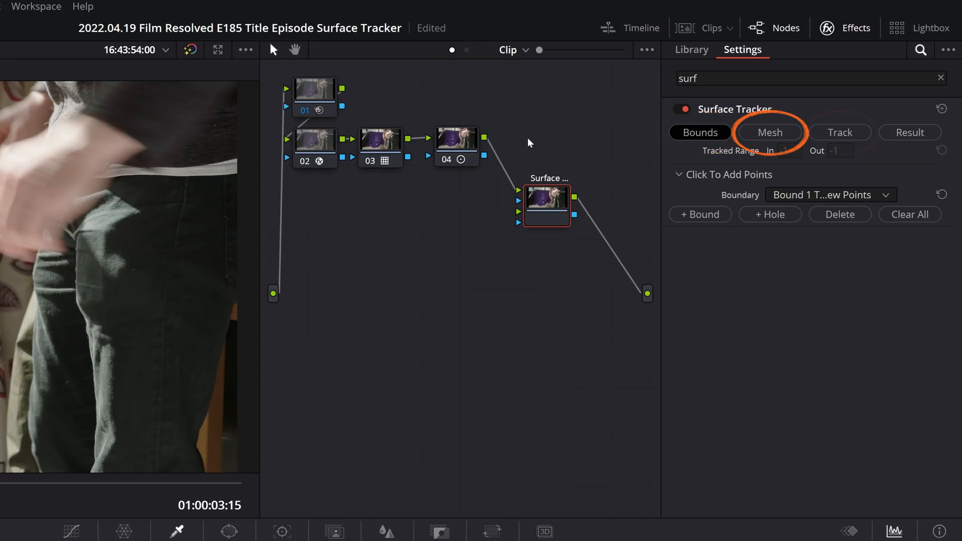
# Start the closed Bounds polygon around the printed logo on the purple shirt.
pyautogui.click(910, 132)
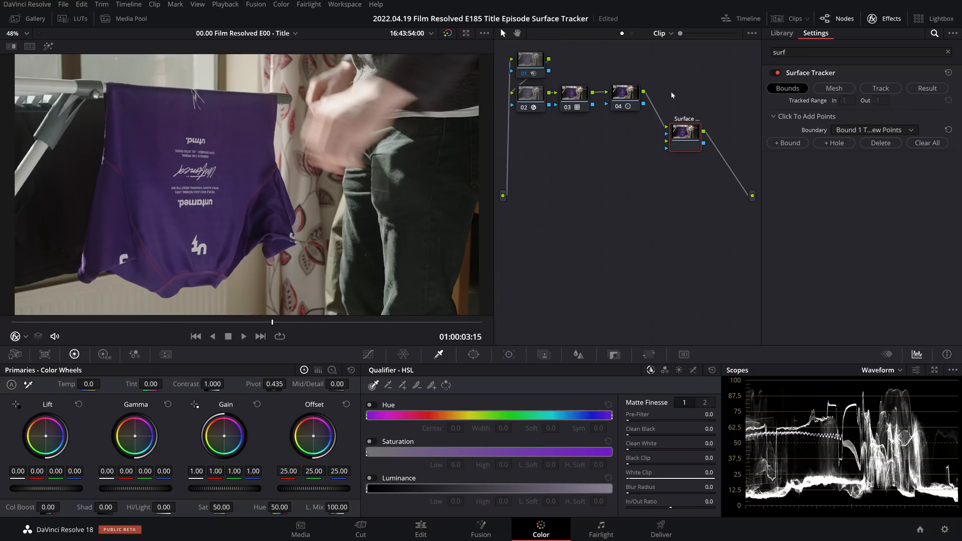
pyautogui.moveTo(138, 108)
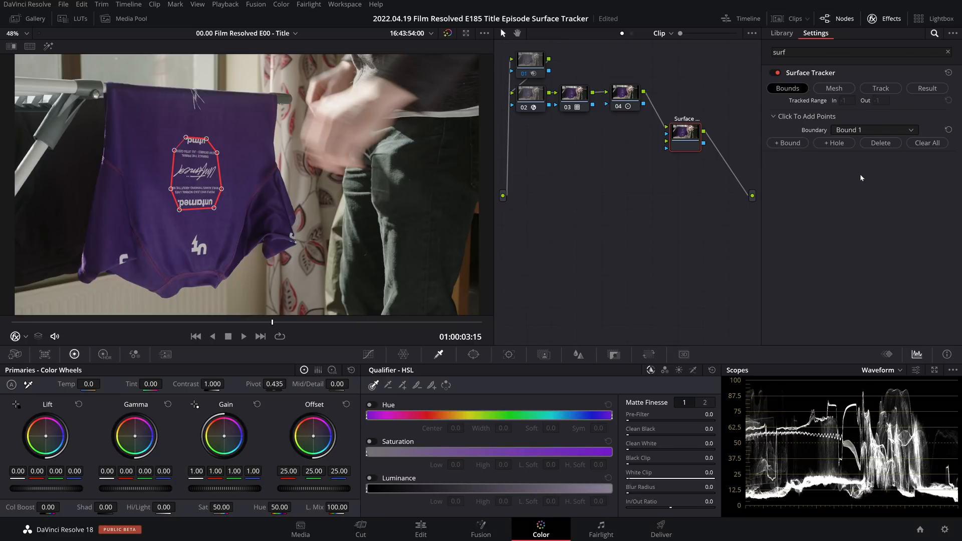
# Set Mesh Point Locations to Uniform Grid with Vertical Spacing raised to 31.
pyautogui.click(834, 88)
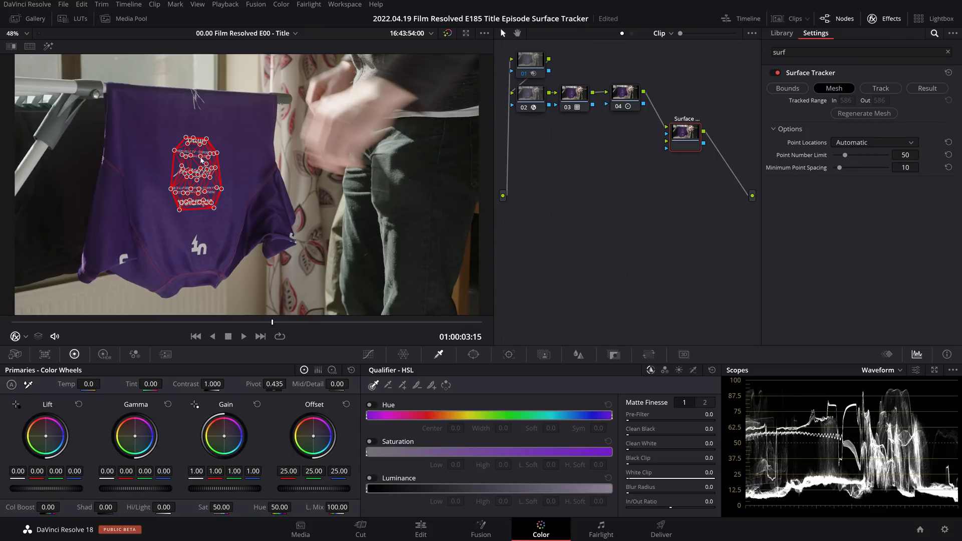
pyautogui.moveTo(873, 120)
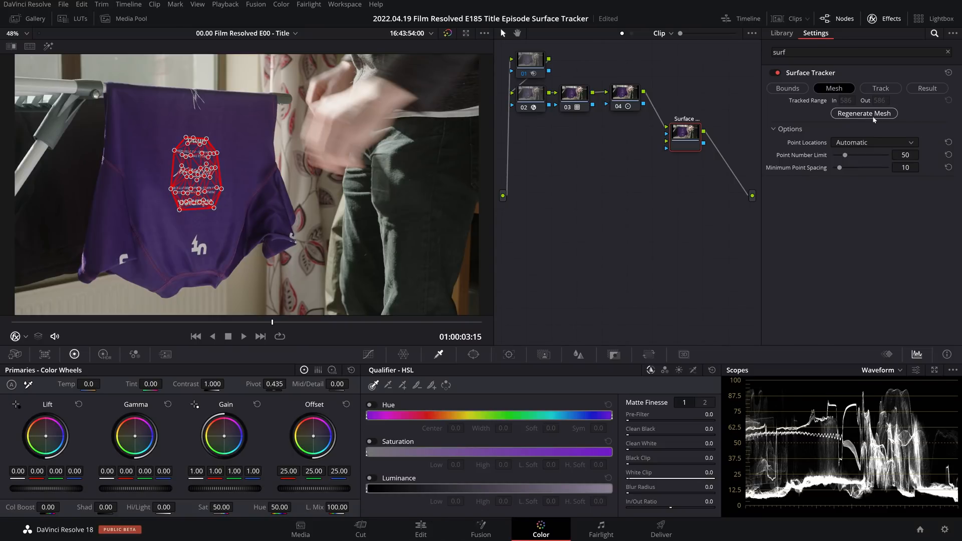
pyautogui.click(874, 142)
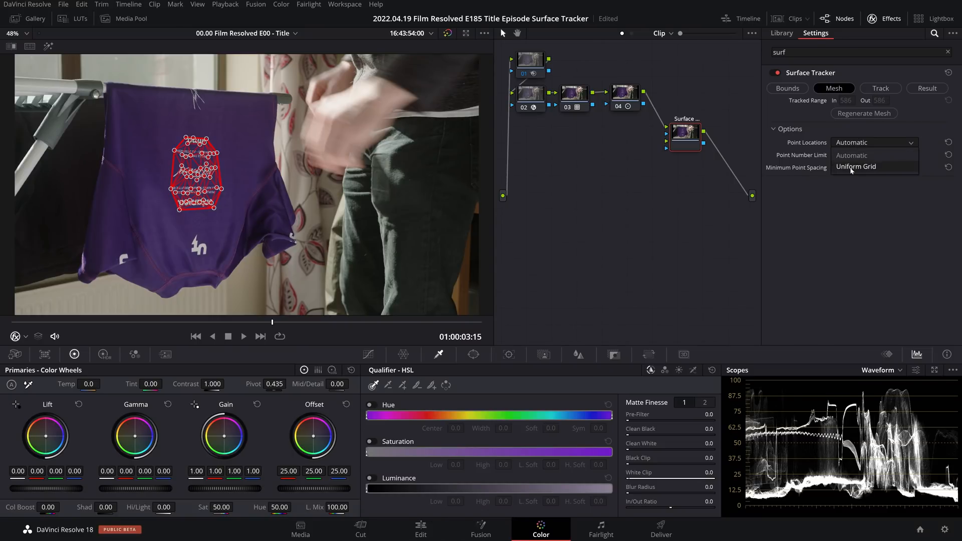
pyautogui.click(856, 166)
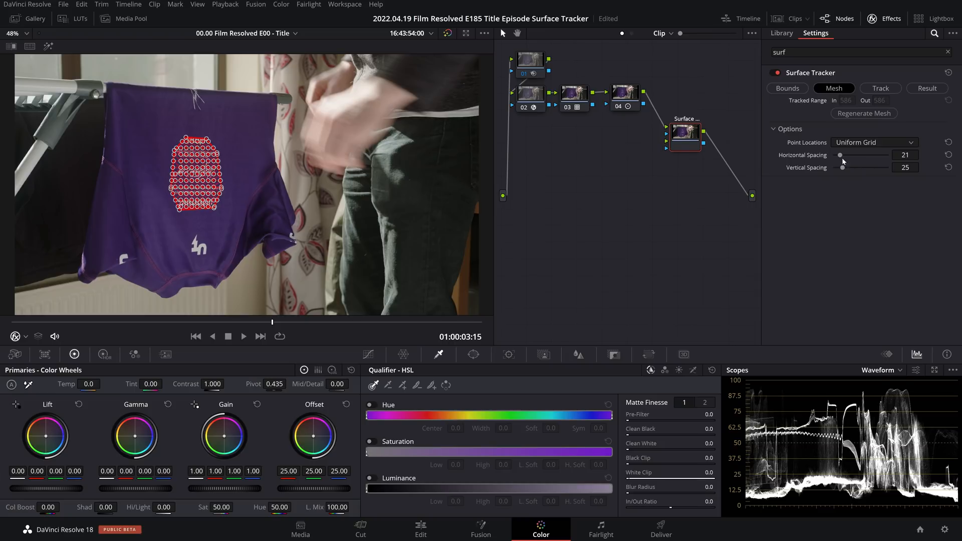
pyautogui.moveTo(843, 167); pyautogui.dragTo(847, 167)
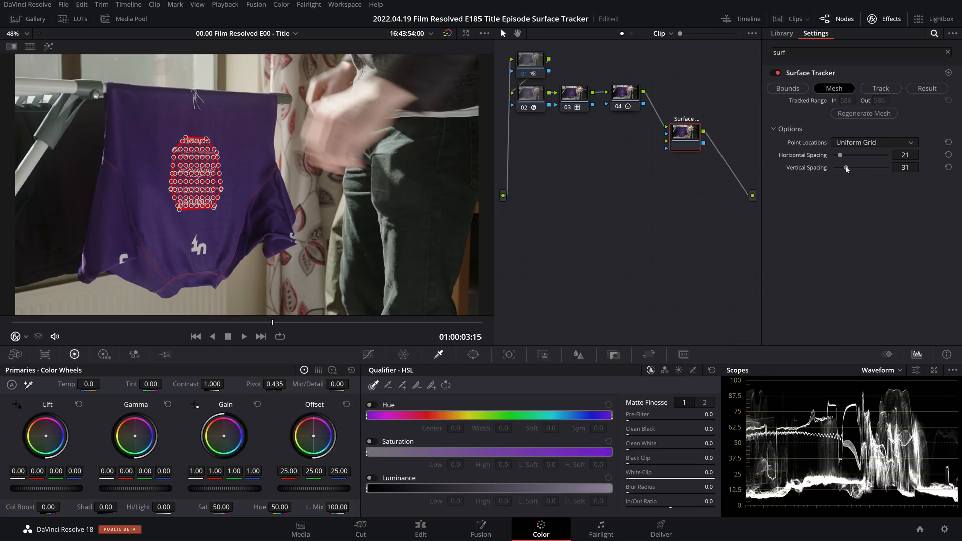
pyautogui.moveTo(854, 158)
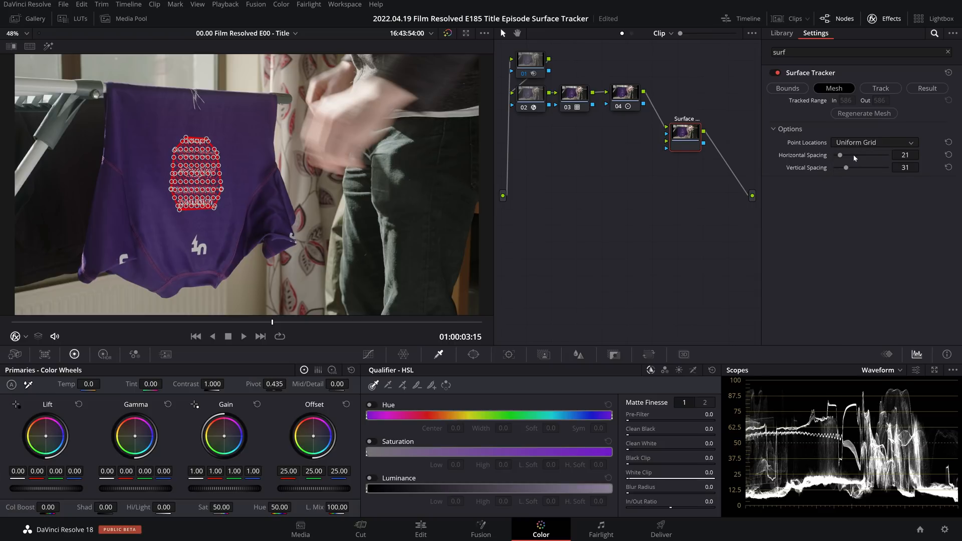
pyautogui.click(872, 142)
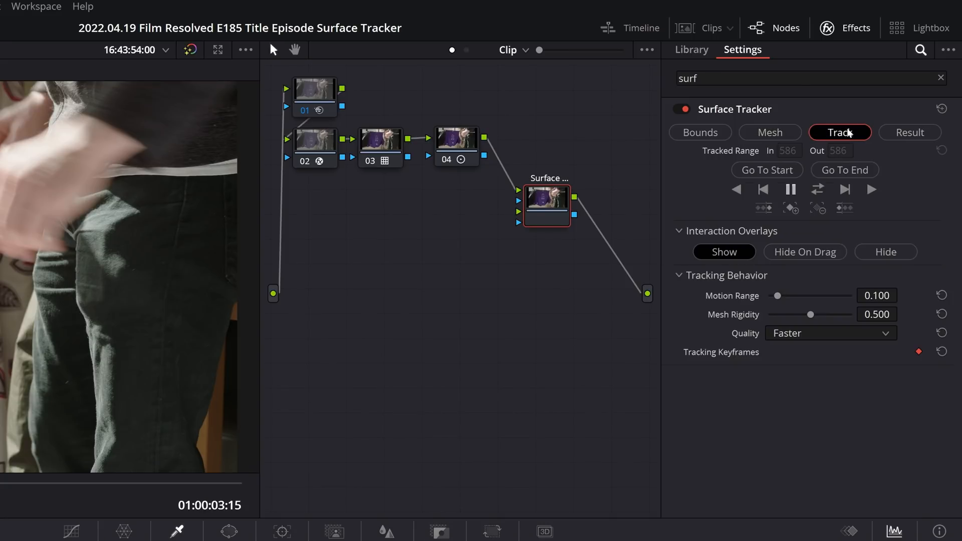
# Run Track Fwd Then Reverse on the logo mesh from the Track settings.
pyautogui.click(840, 132)
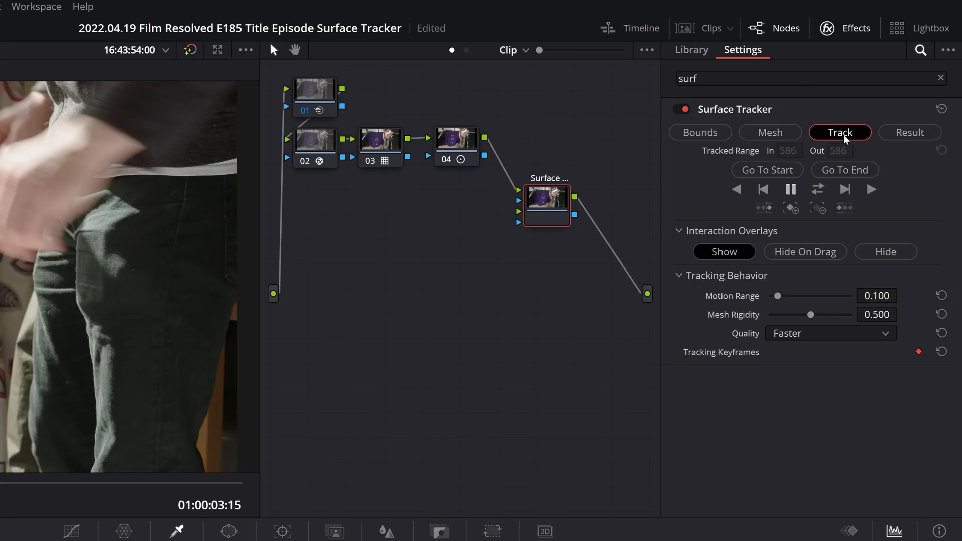
pyautogui.moveTo(818, 191)
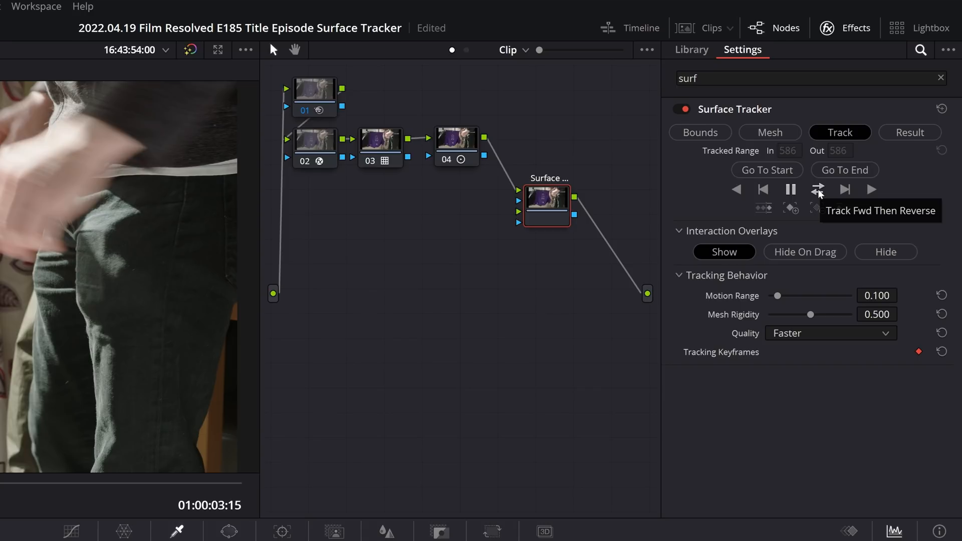
pyautogui.click(818, 190)
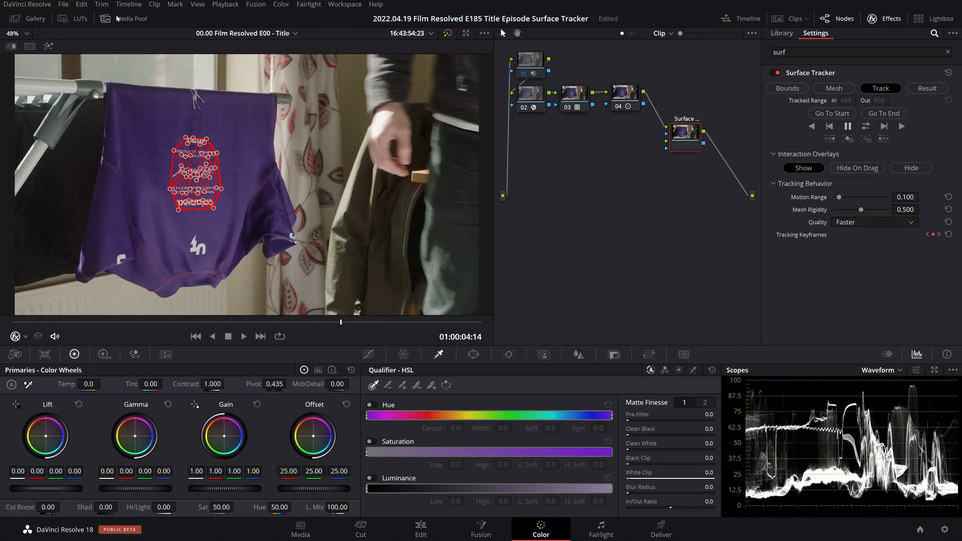
# Feed the Ext. Matte portrait into the tracker's second input with Use Lum for Alpha Output toggled.
pyautogui.click(132, 18)
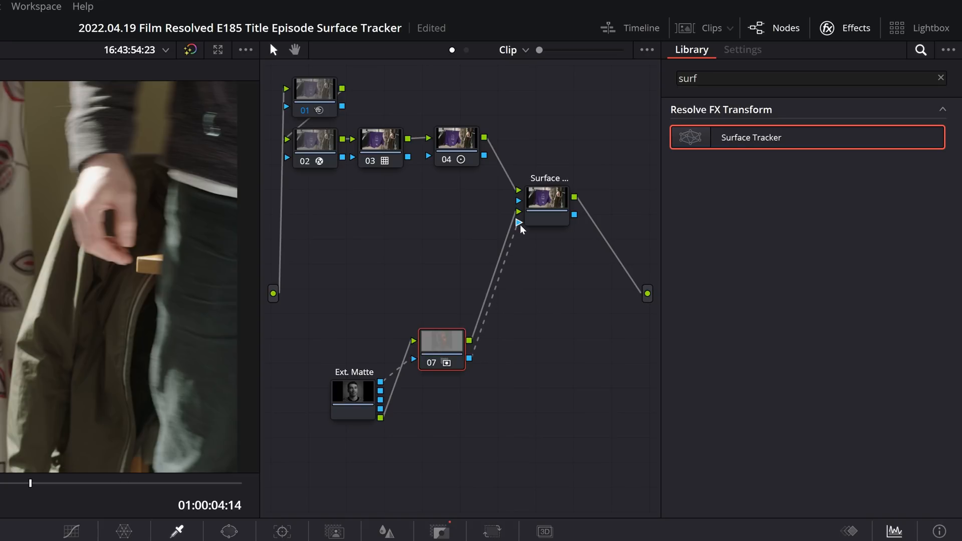
pyautogui.moveTo(335, 396)
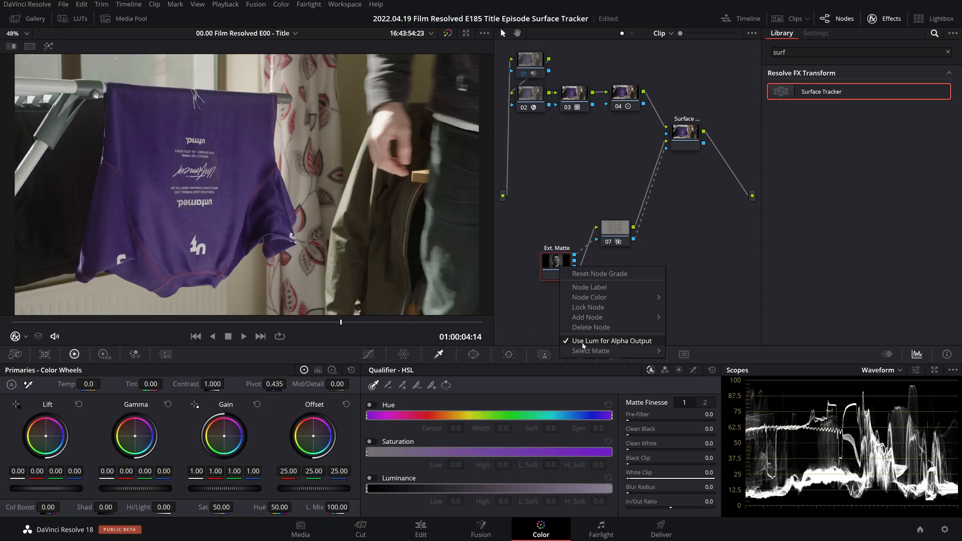
pyautogui.click(611, 340)
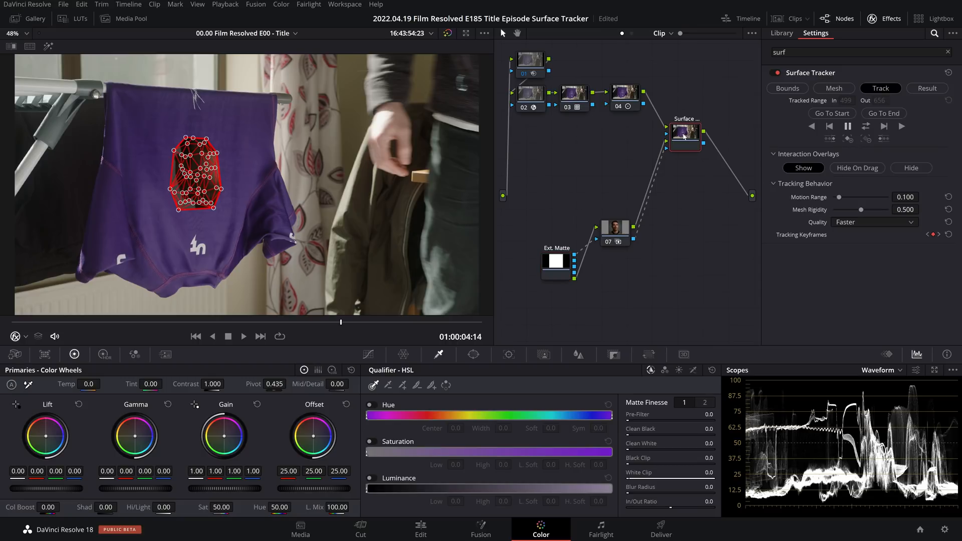
# Set Result Positioning to Sliders, fit the portrait with Position, Zoom, Rotate and Yaw, and expand Compositing.
pyautogui.click(927, 88)
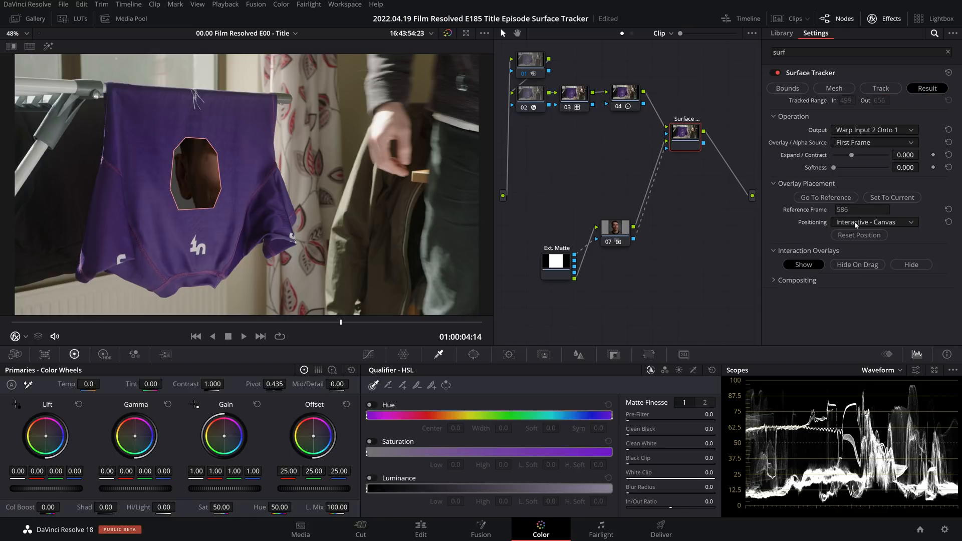
pyautogui.click(874, 222)
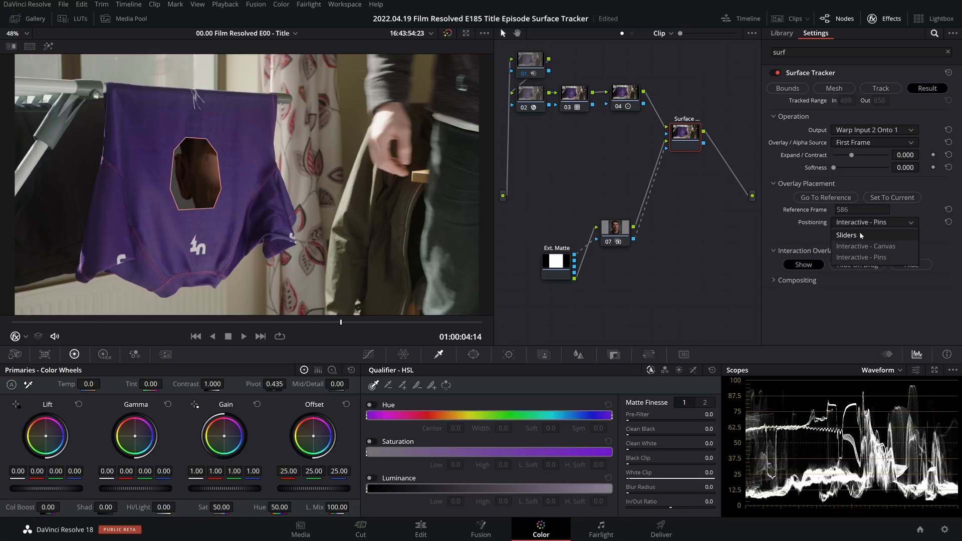
pyautogui.click(846, 234)
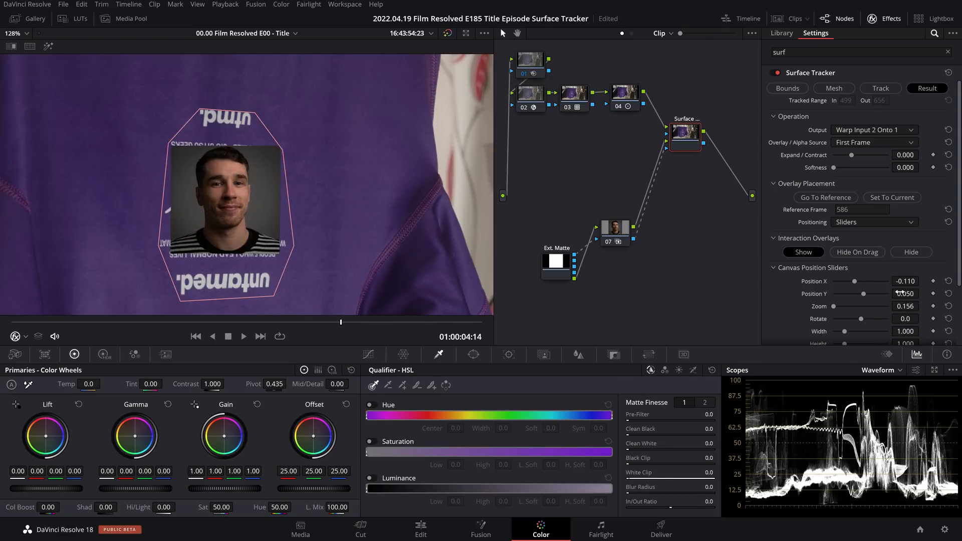
pyautogui.scroll(-3)
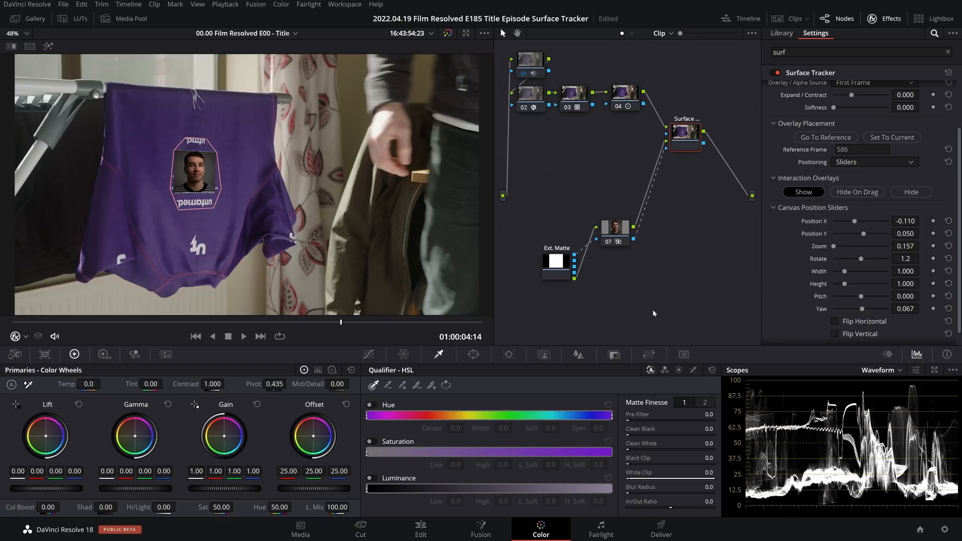
pyautogui.scroll(-3)
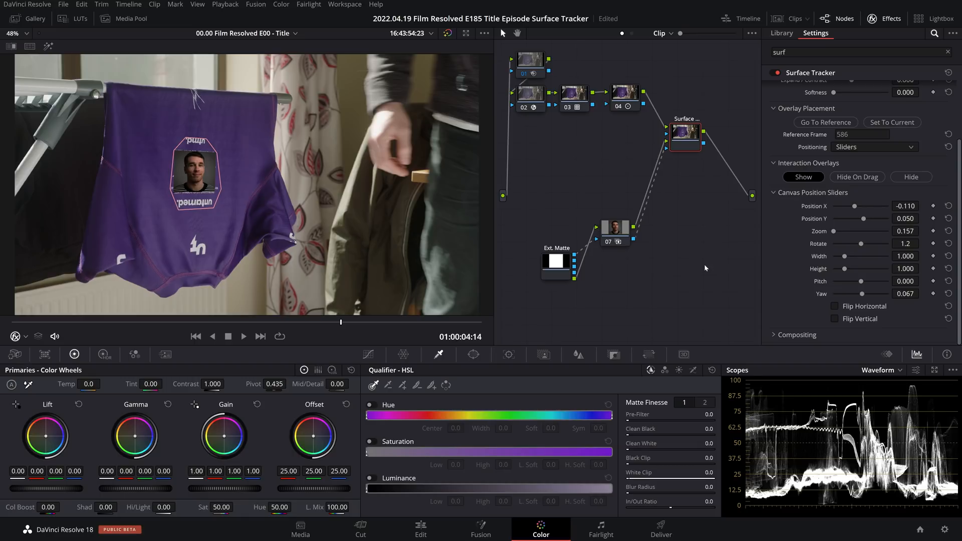
pyautogui.click(615, 233)
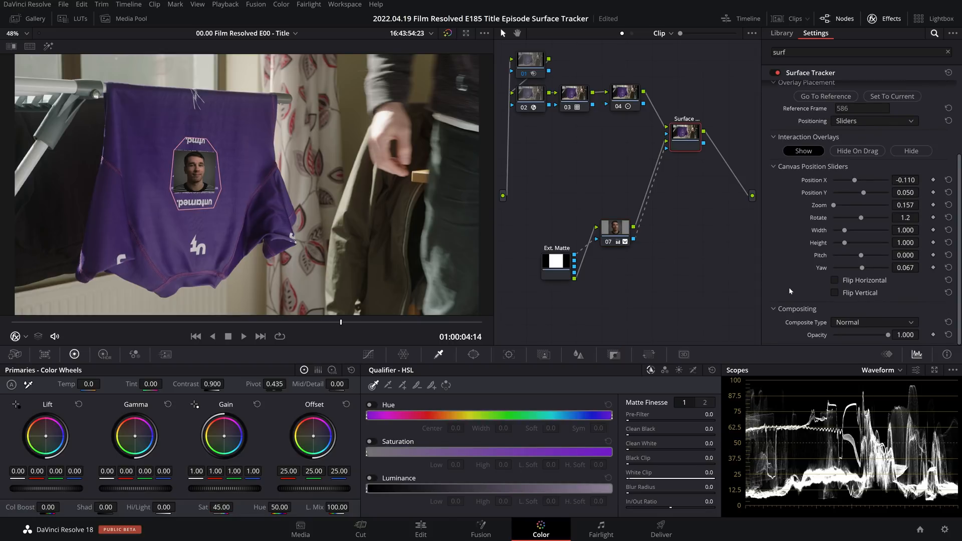
# Set the portrait's Composite Type to Add so the fabric shows through.
pyautogui.click(874, 322)
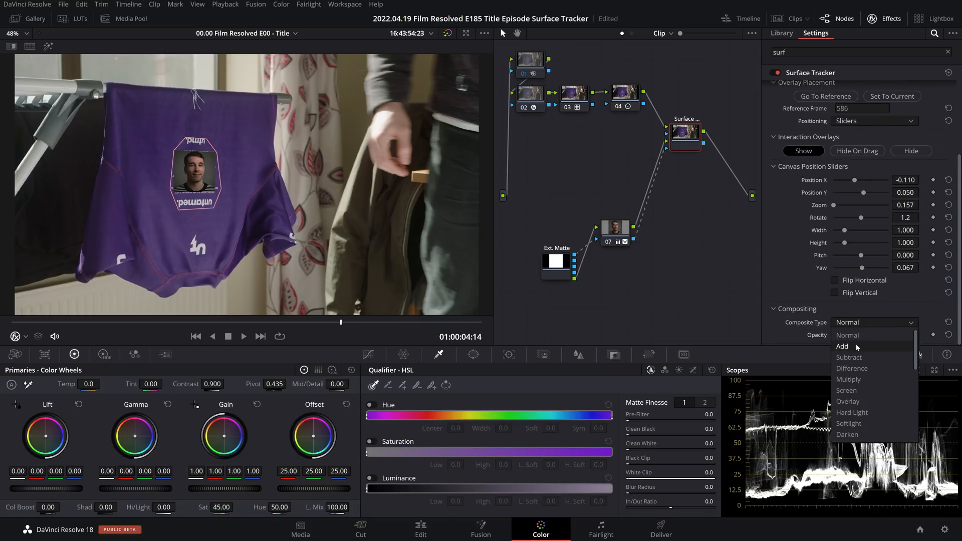
pyautogui.click(842, 346)
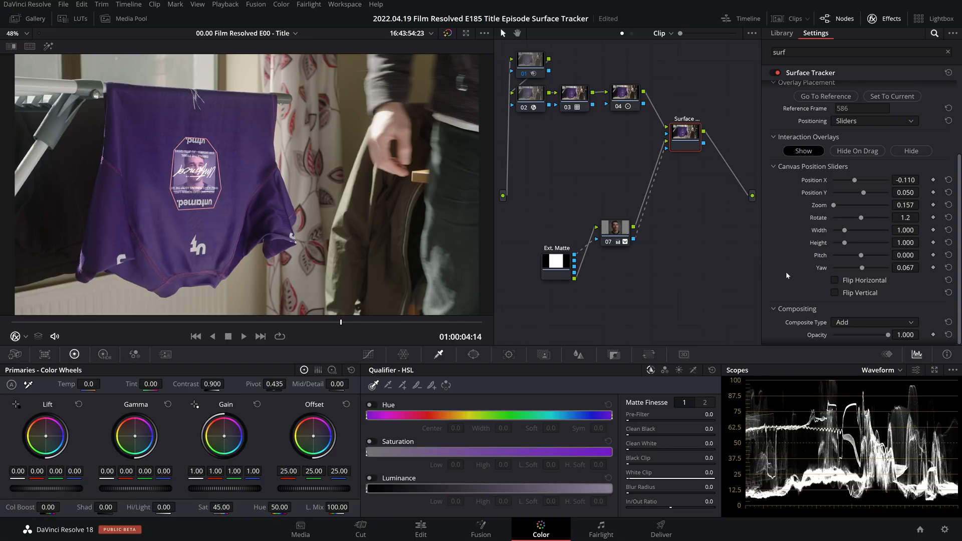
pyautogui.moveTo(685, 139)
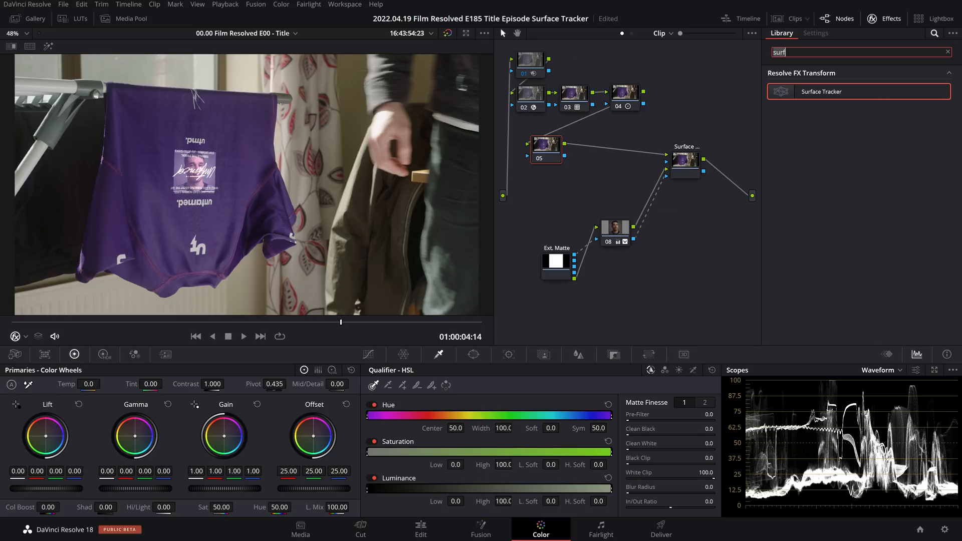
pyautogui.write('pat')
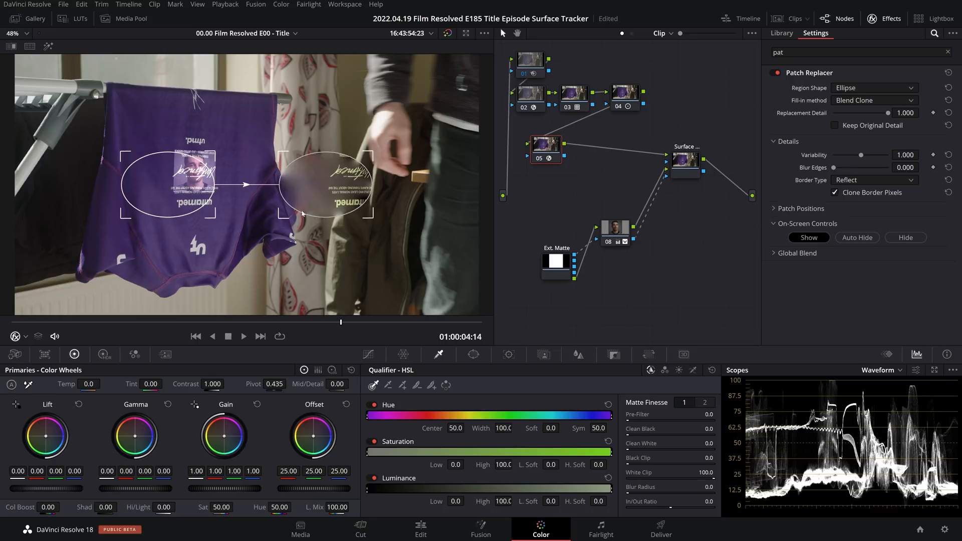
pyautogui.moveTo(165, 184); pyautogui.dragTo(156, 127)
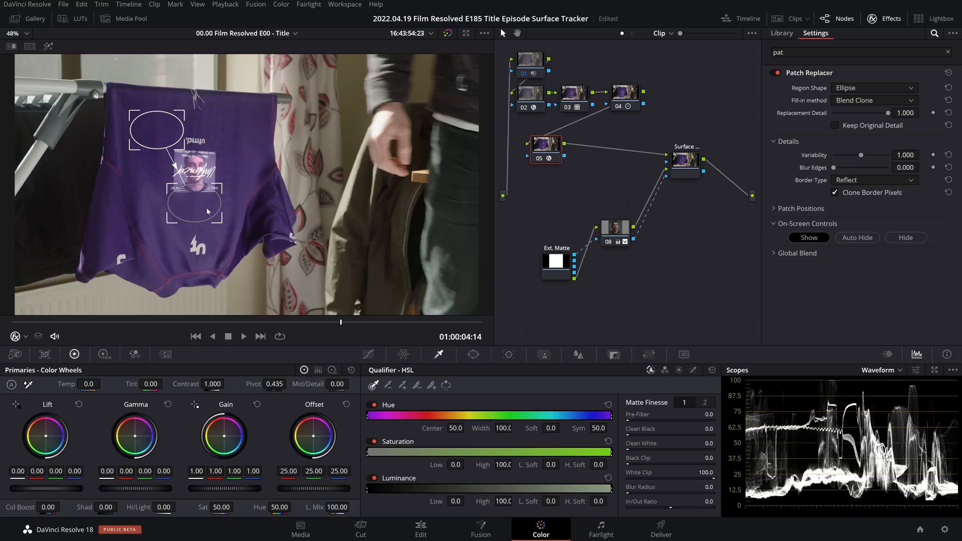
pyautogui.click(686, 165)
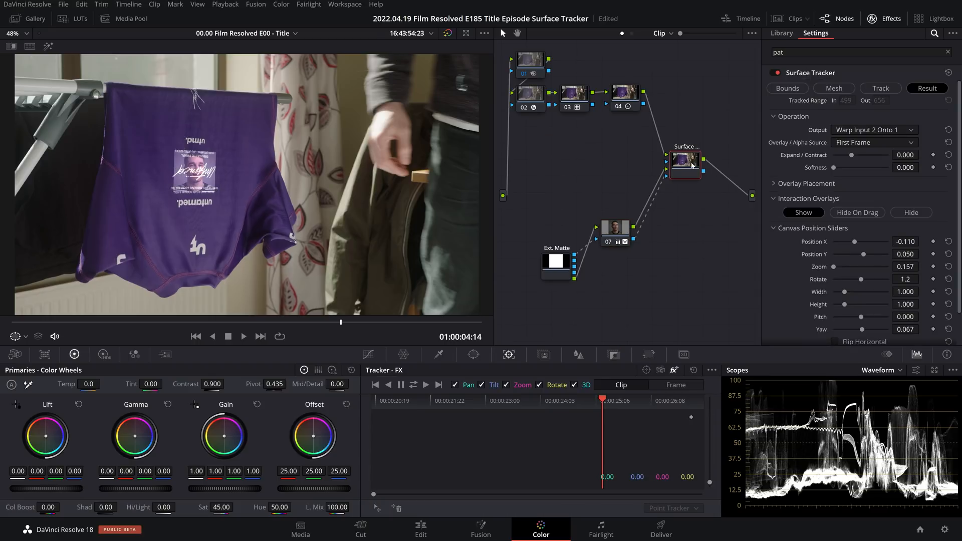
# Reposition the Surface Tracker node and adjust Curves - Custom on the new node 07.
pyautogui.moveTo(686, 164); pyautogui.dragTo(658, 144)
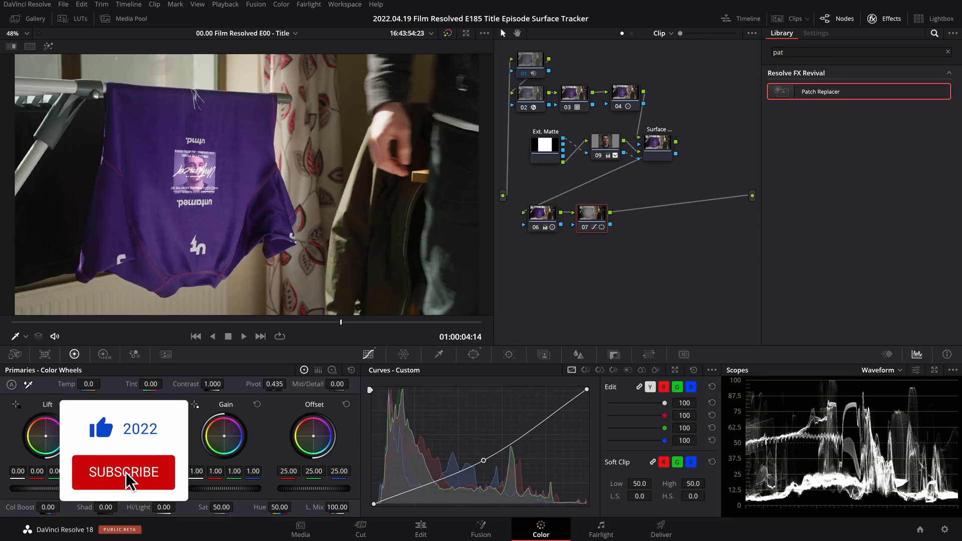
pyautogui.click(124, 473)
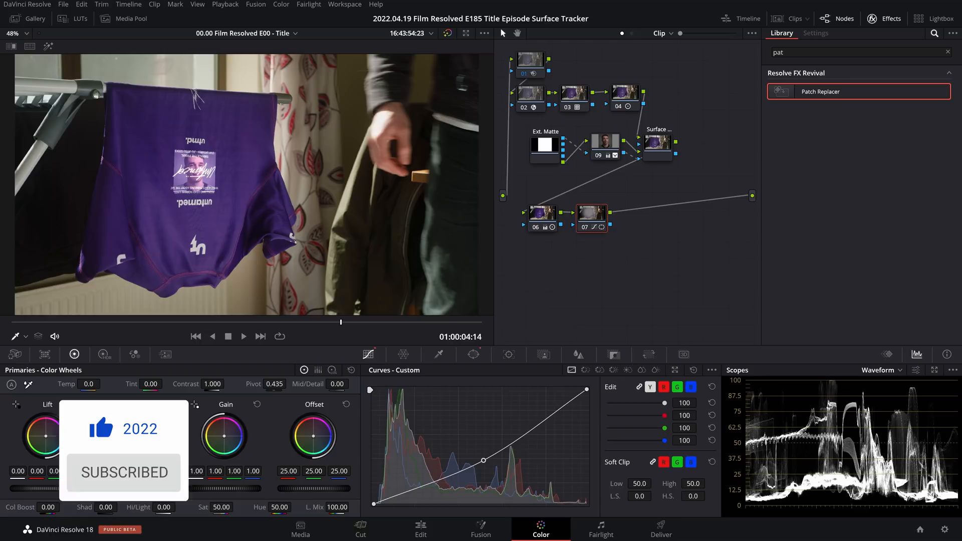